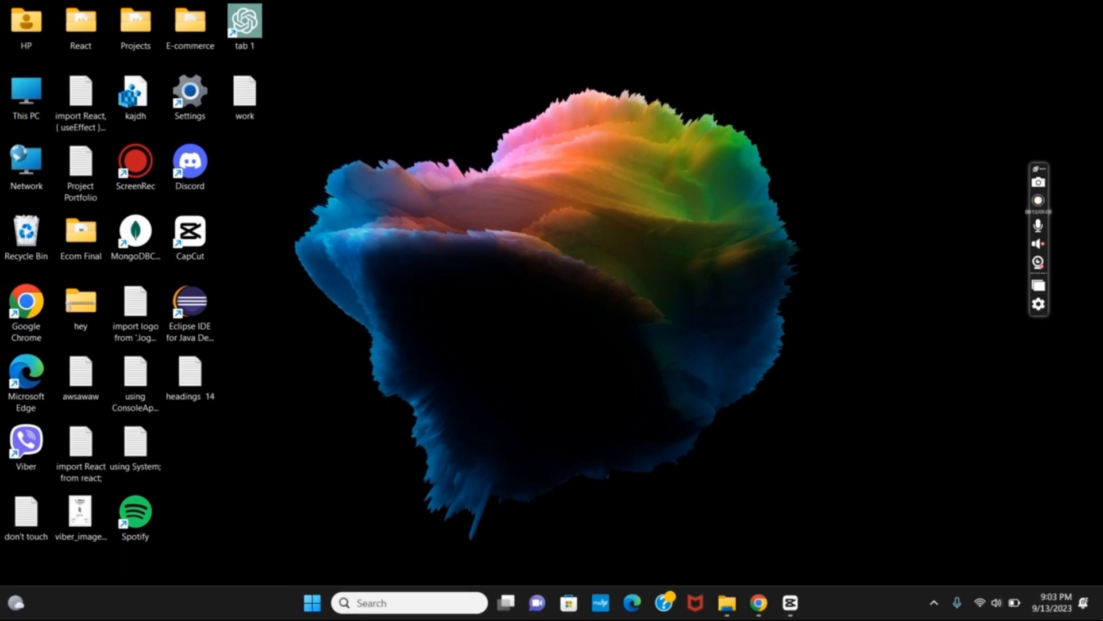
Launch CapCut's 0906 project, view 1080P H.264 mp4 30fps export settings, and browse toward Downloads.
{"action": "double_click", "coordinate": [189, 232]}
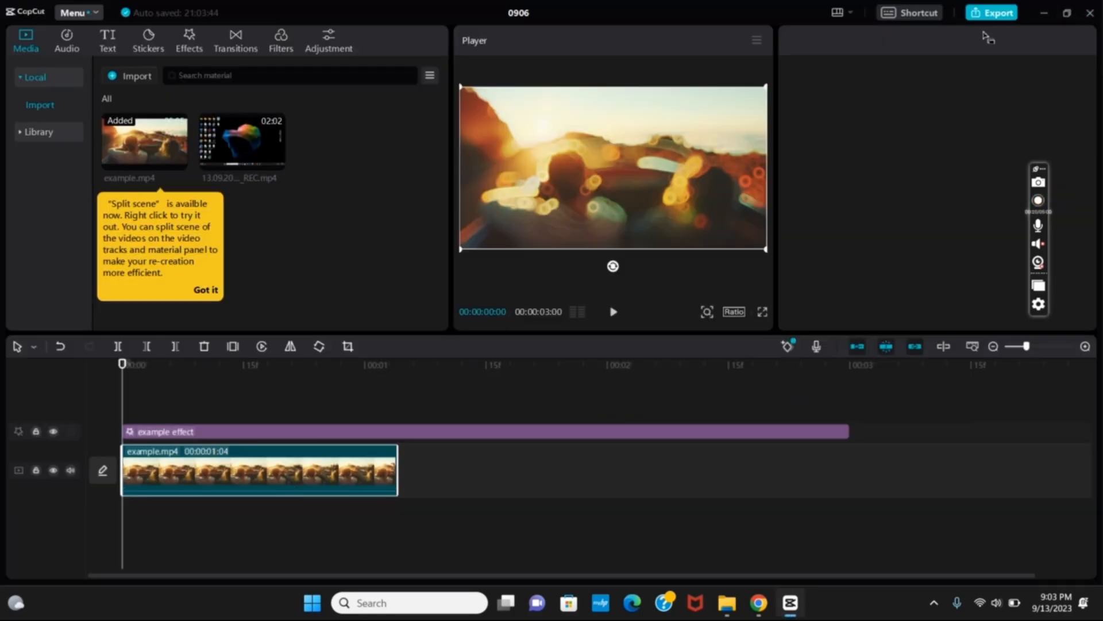
{"action": "left_click", "coordinate": [997, 13]}
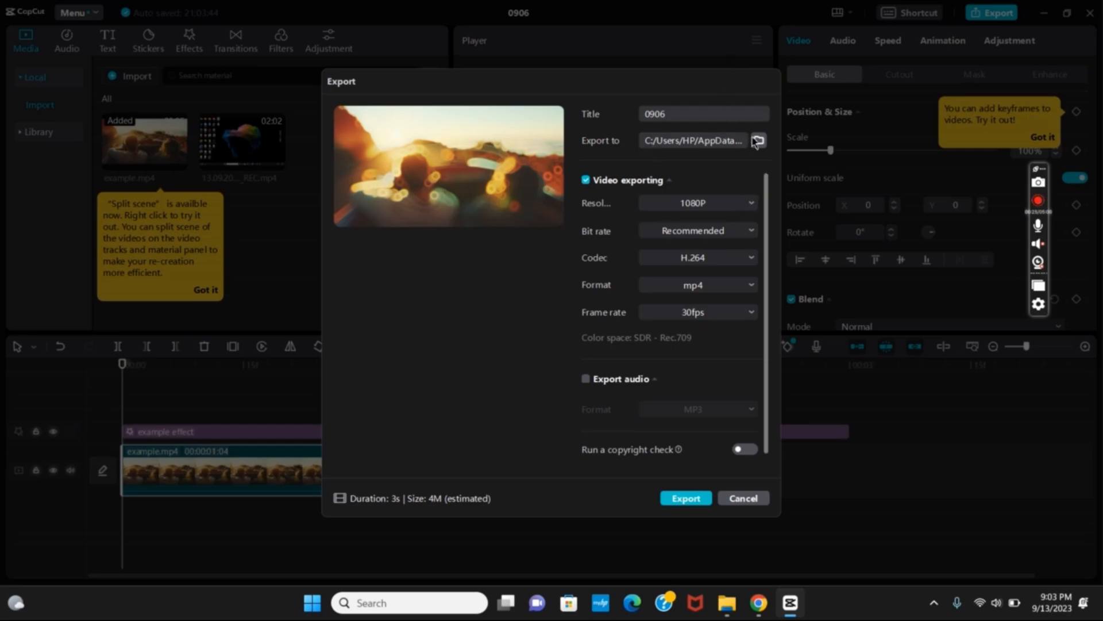
{"action": "left_click", "coordinate": [758, 141]}
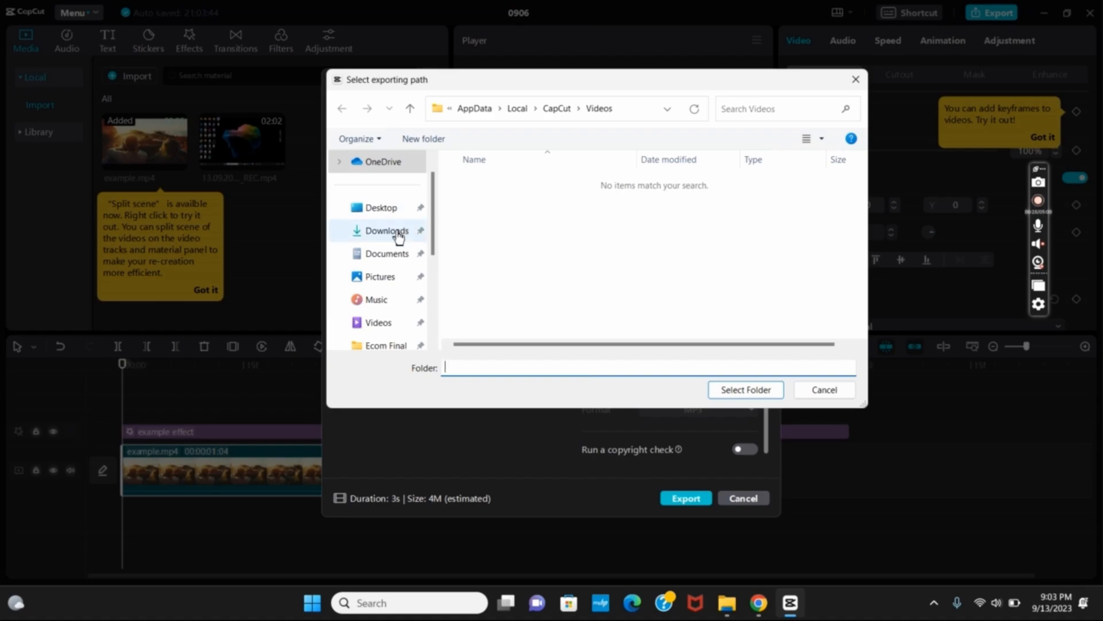
{"action": "left_click", "coordinate": [385, 230]}
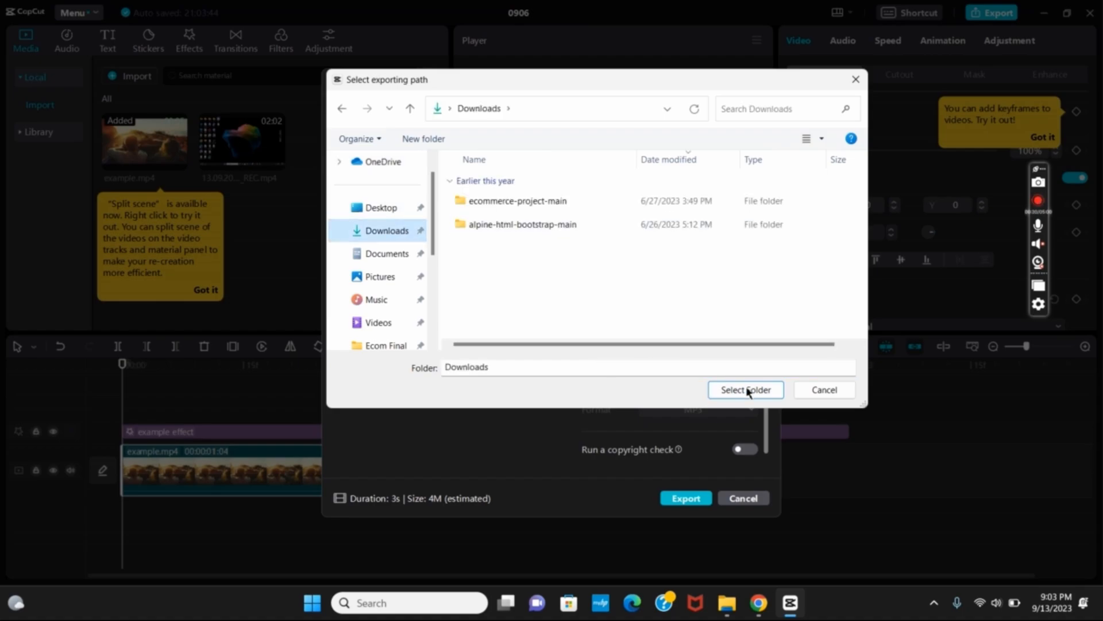
{"action": "mouse_move", "coordinate": [855, 79]}
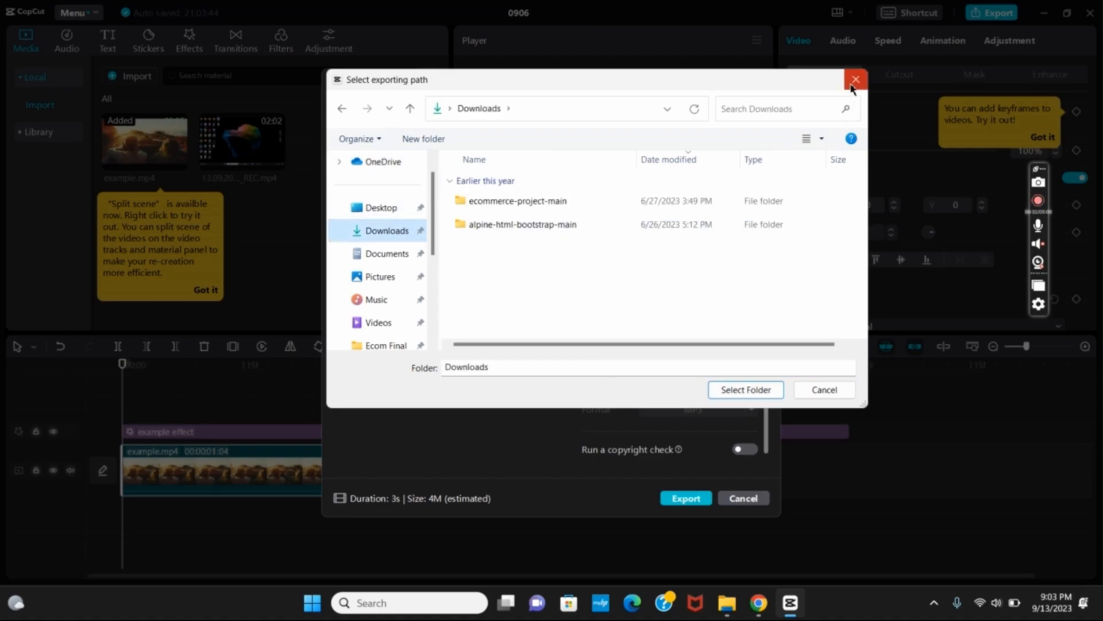
{"action": "left_click", "coordinate": [855, 78]}
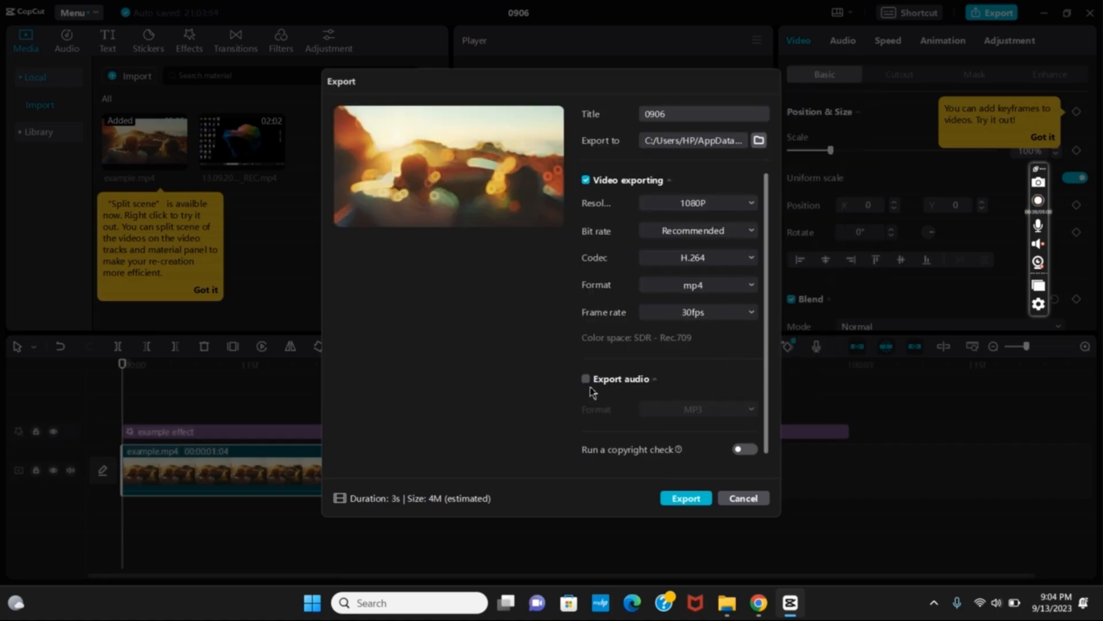
Enable Export audio with MP3 as the format.
{"action": "left_click", "coordinate": [585, 379]}
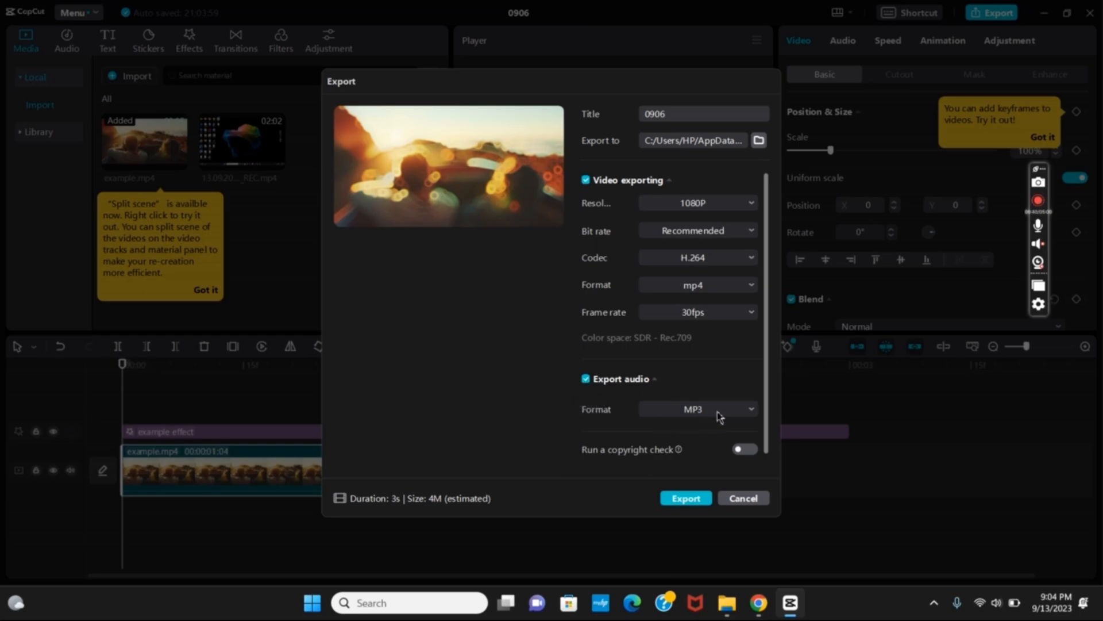
{"action": "mouse_move", "coordinate": [535, 411]}
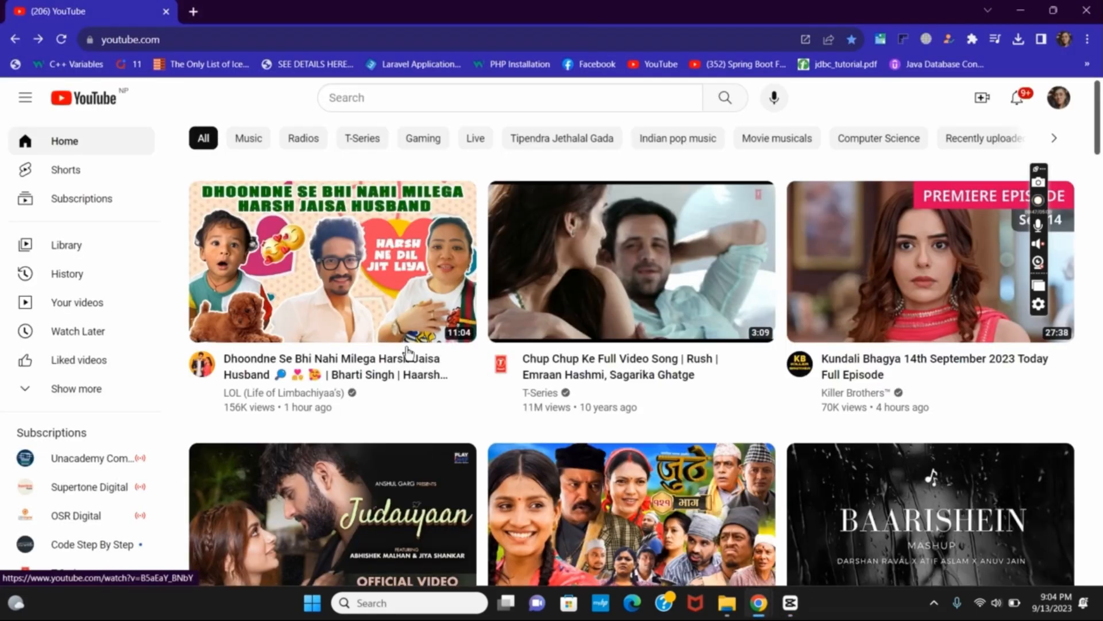
{"action": "mouse_move", "coordinate": [982, 97]}
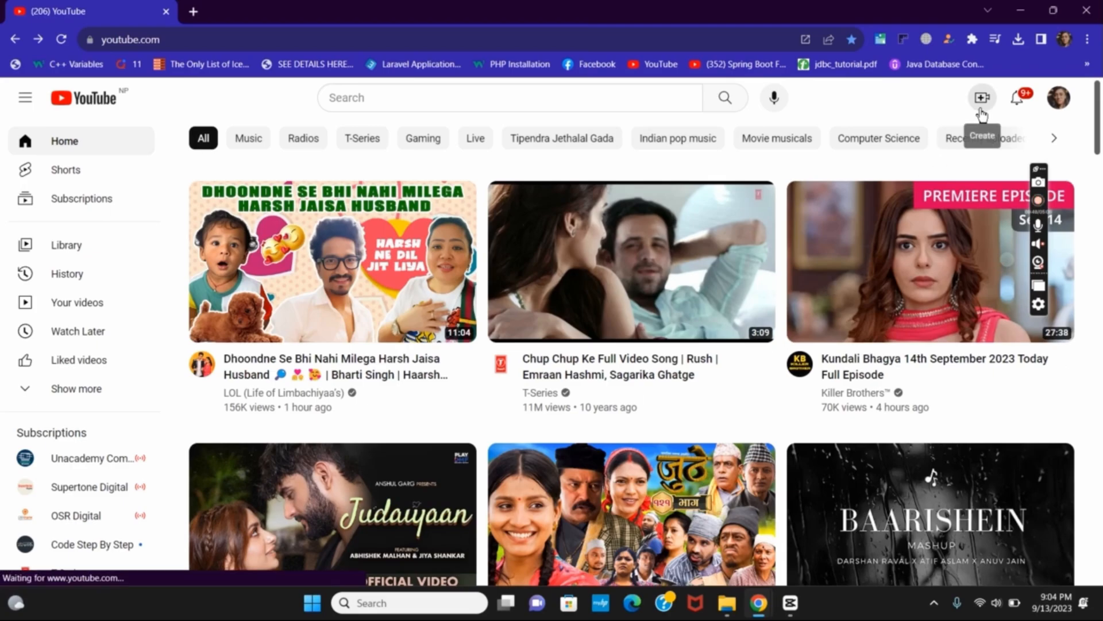
Show YouTube's Create menu with Upload video and Go live options.
{"action": "left_click", "coordinate": [982, 97]}
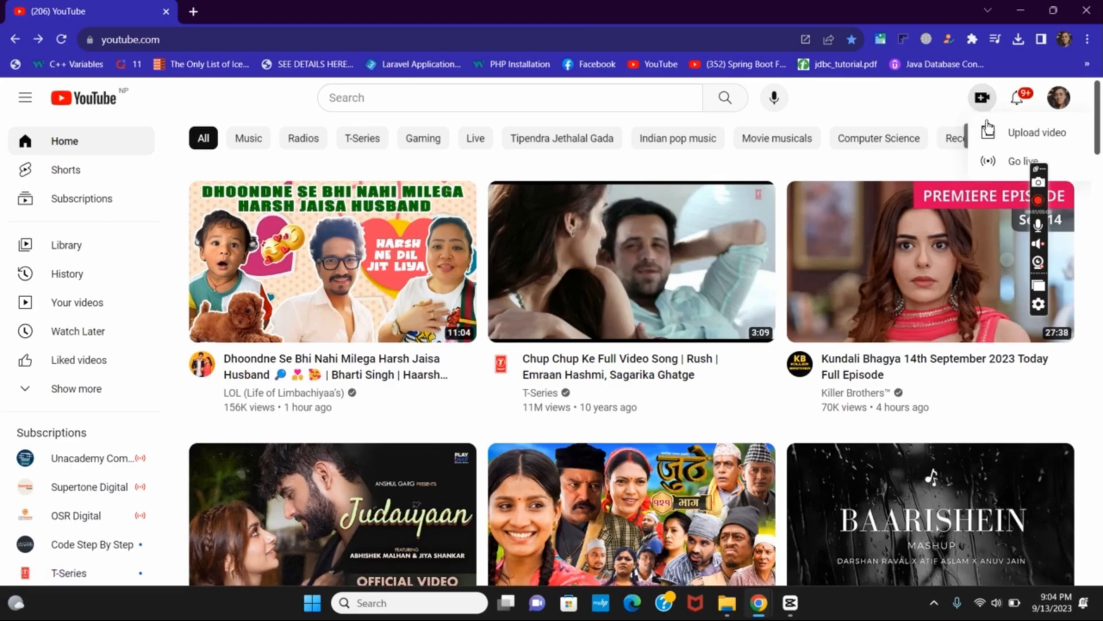
{"action": "mouse_move", "coordinate": [909, 195]}
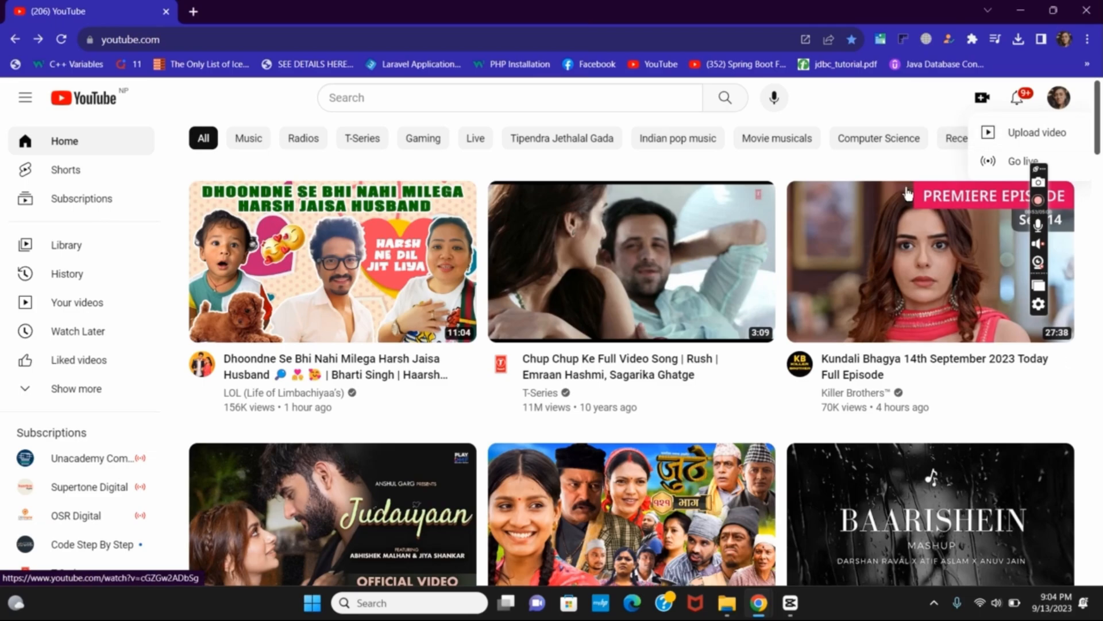